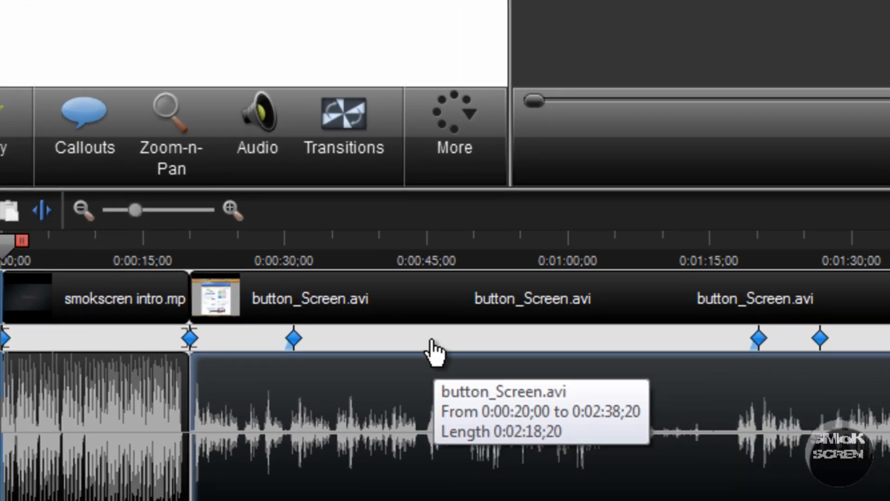
Split the button_Screen.avi clip at 0:45 and again at 1:00 to isolate that section
left_click(384, 253)
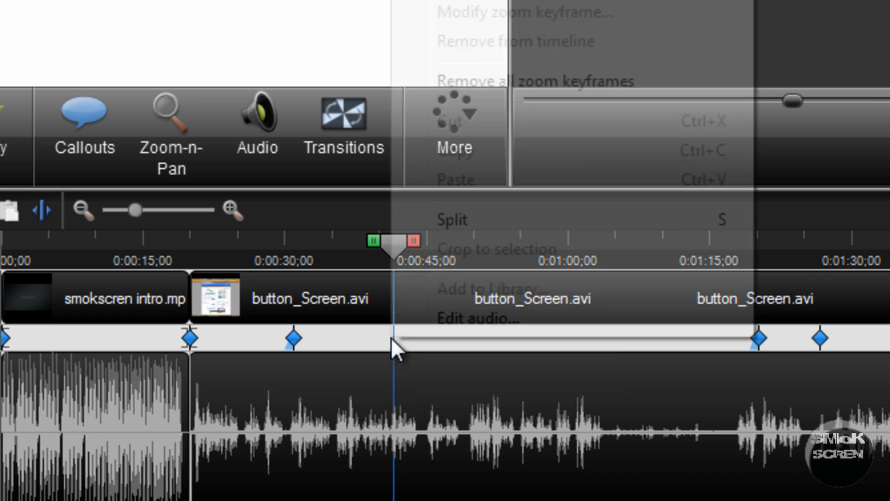
mouse_move(467, 227)
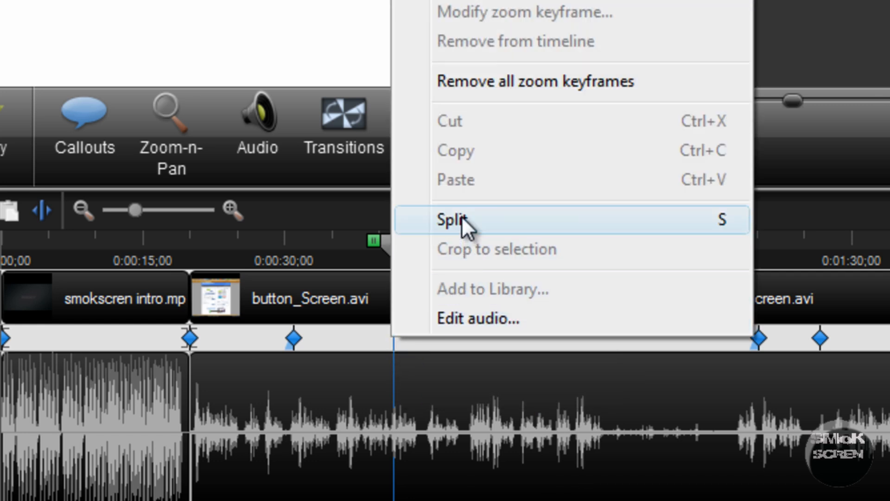
left_click(452, 219)
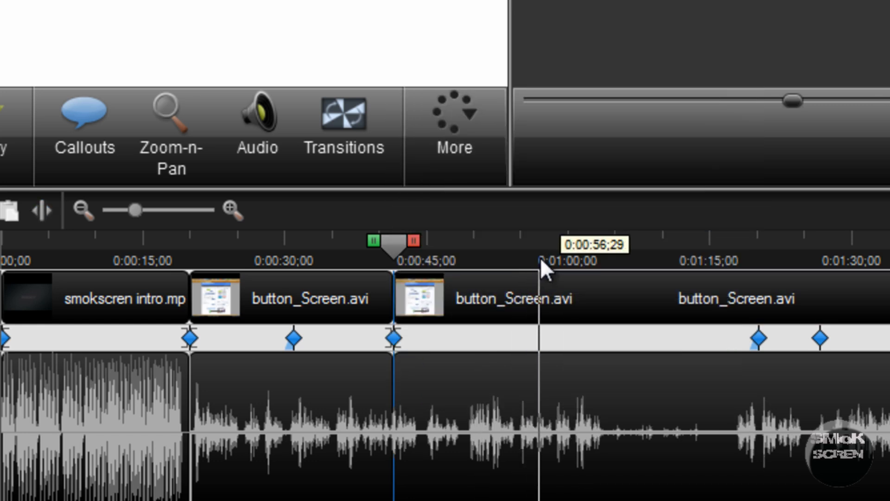
right_click(565, 350)
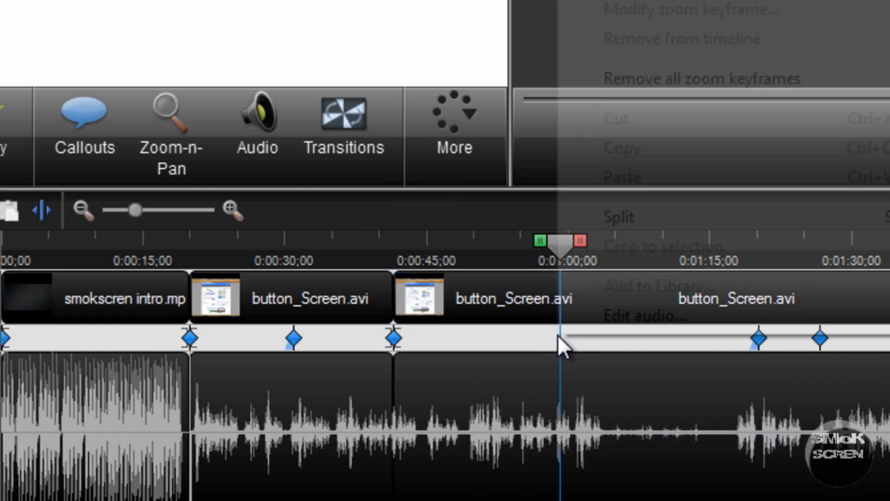
left_click(474, 302)
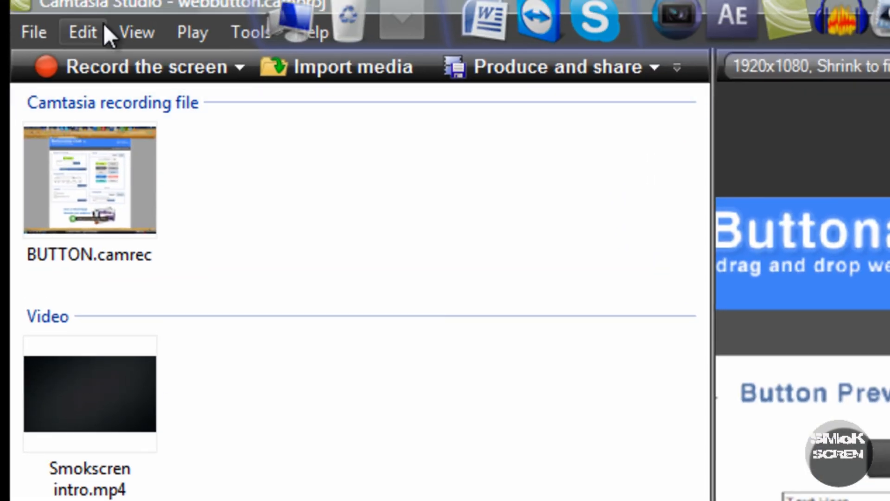
Bring up Clip Speed settings for the split section from the Edit menu
left_click(82, 32)
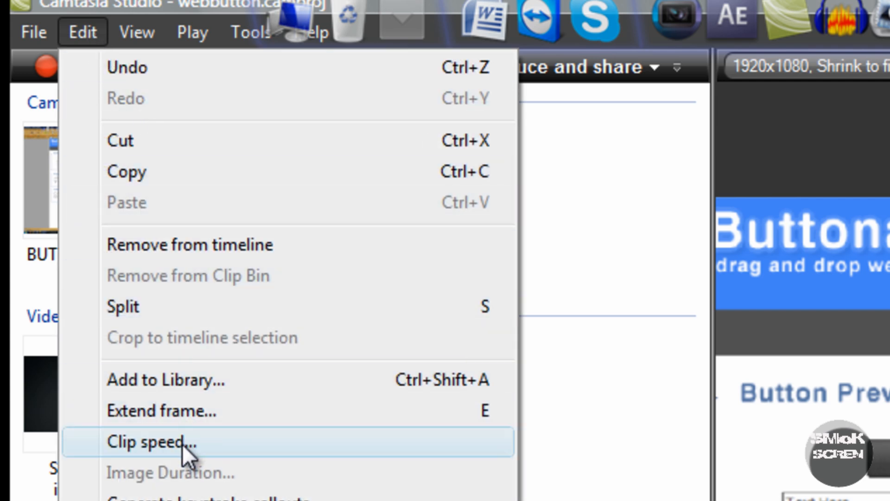
left_click(148, 441)
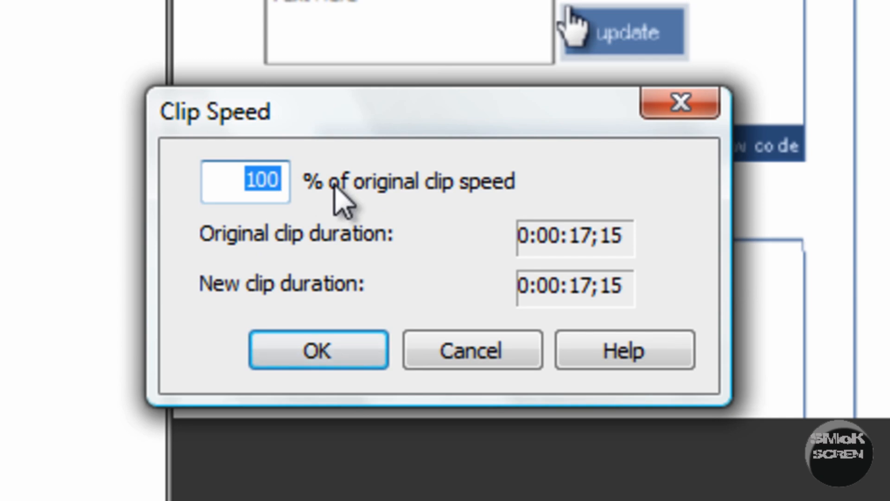
mouse_move(503, 256)
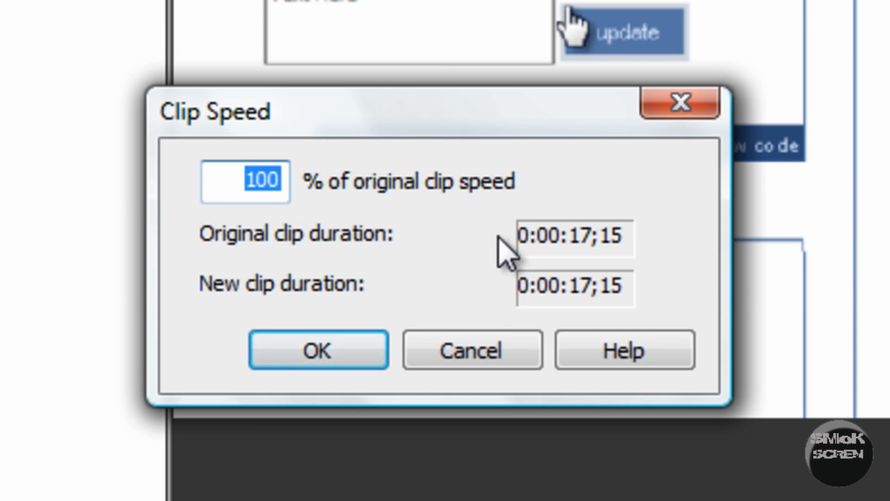
Try clip speeds of 50 and 200 percent, halving the 17-second section to about 9 seconds
type("50")
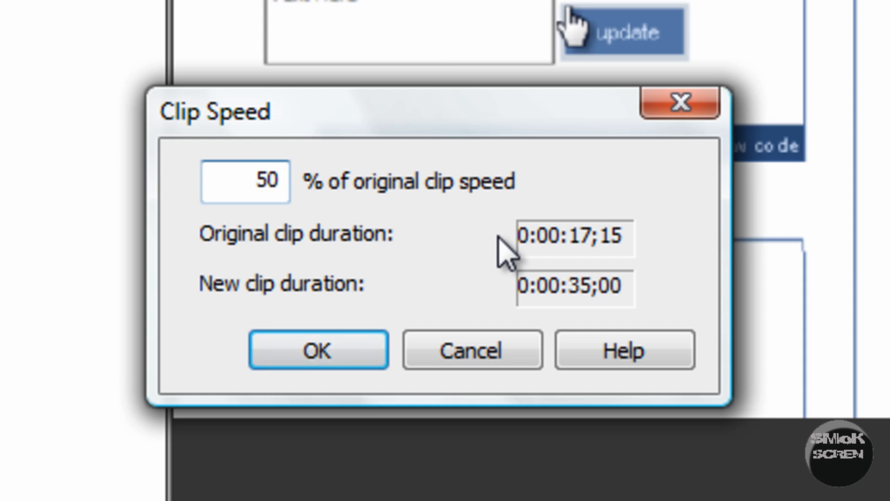
left_click(246, 182)
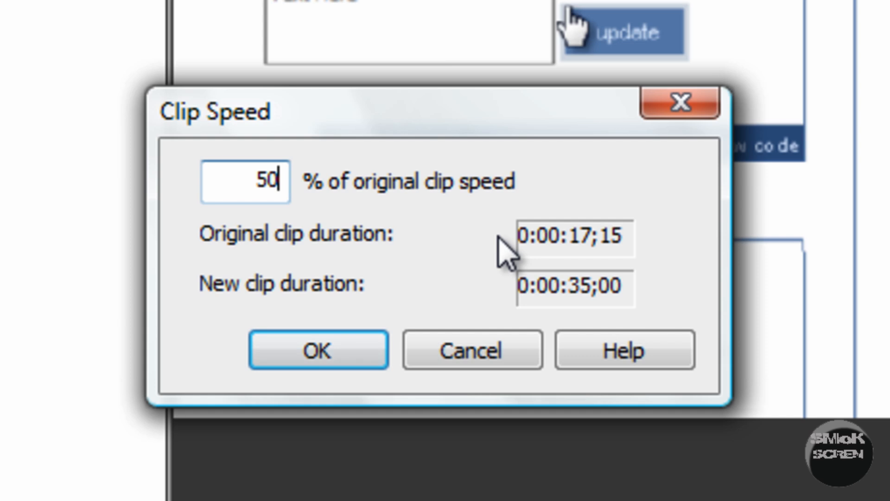
type("200")
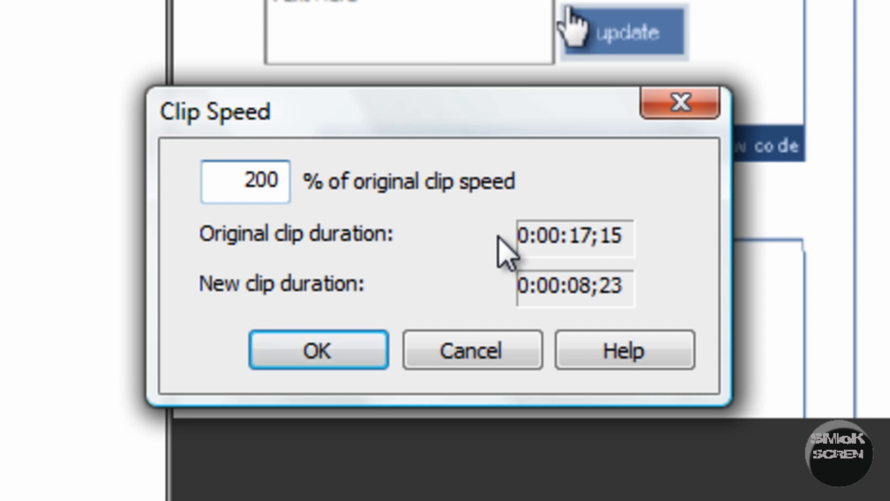
left_click(251, 182)
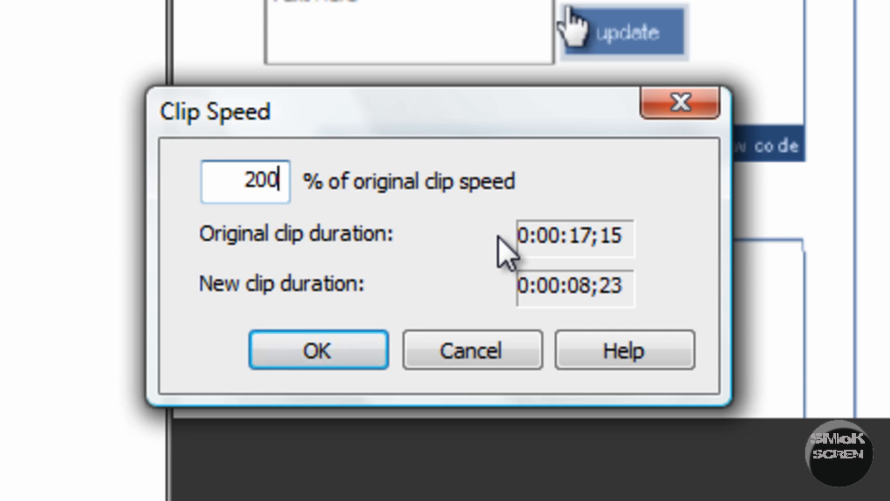
type("5")
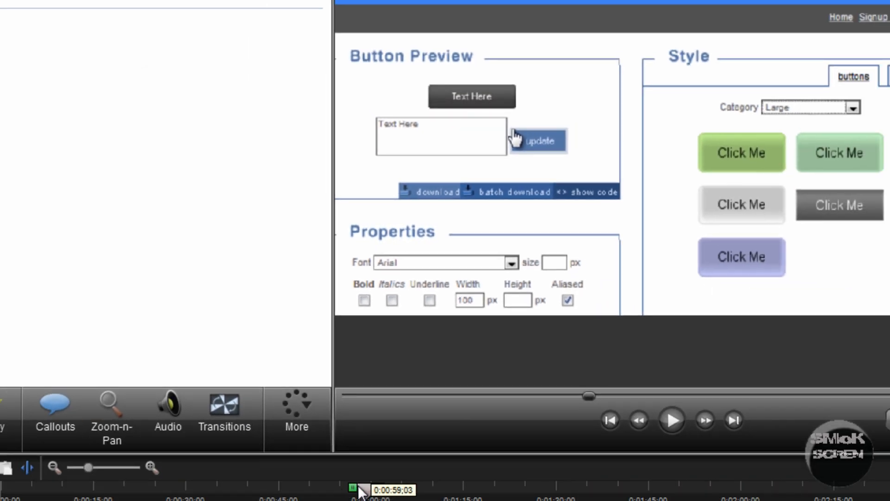
left_click_drag(352, 490, 350, 490)
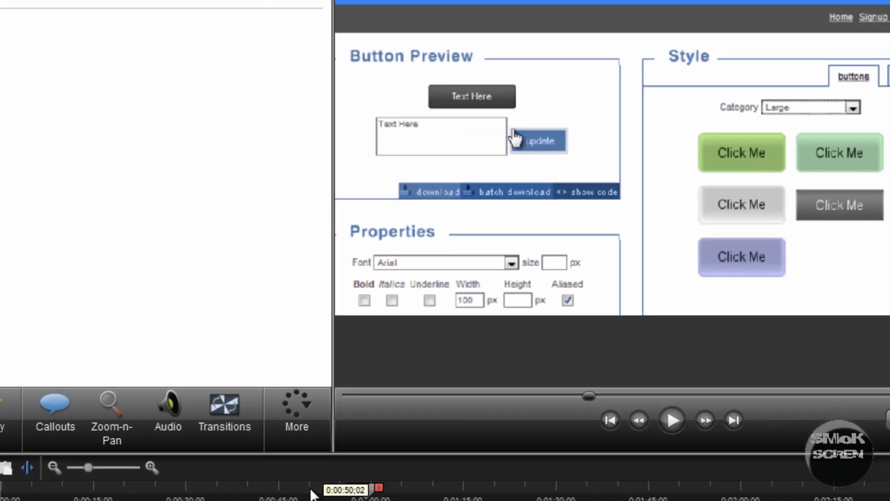